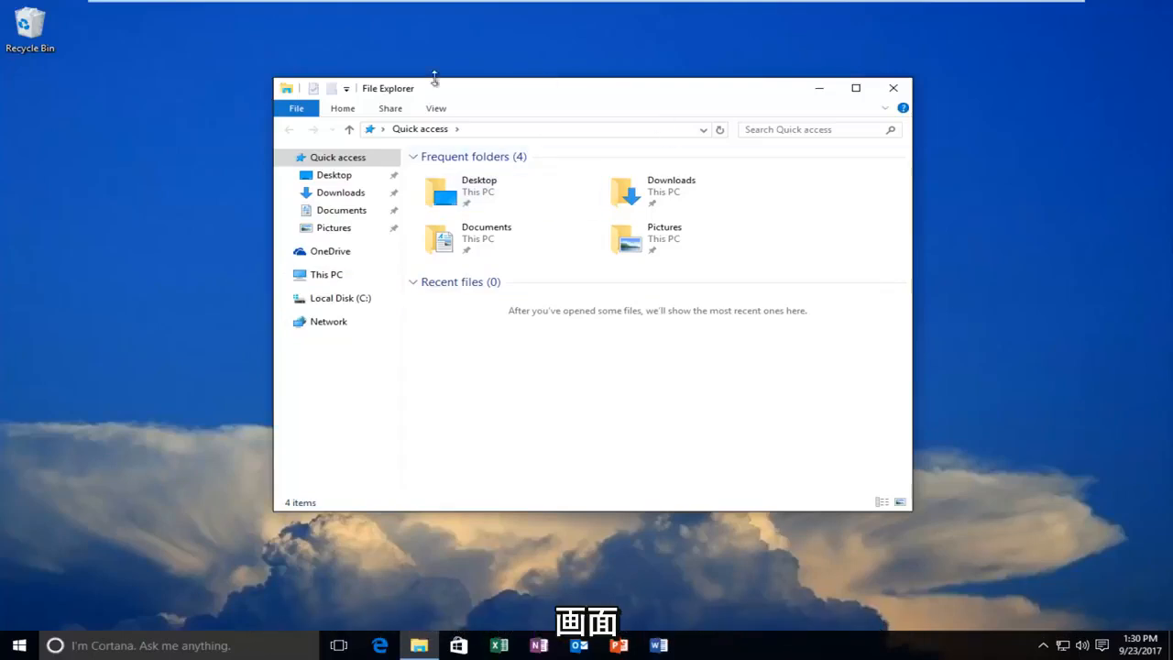
pyautogui.moveTo(257, 358)
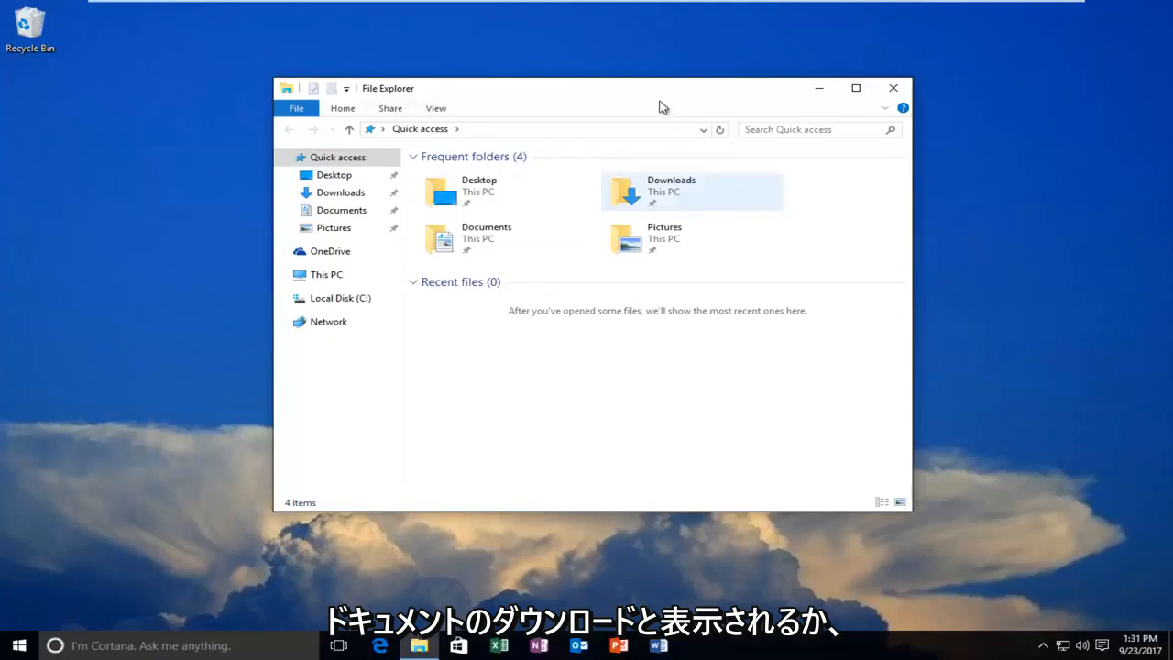
pyautogui.moveTo(722, 292)
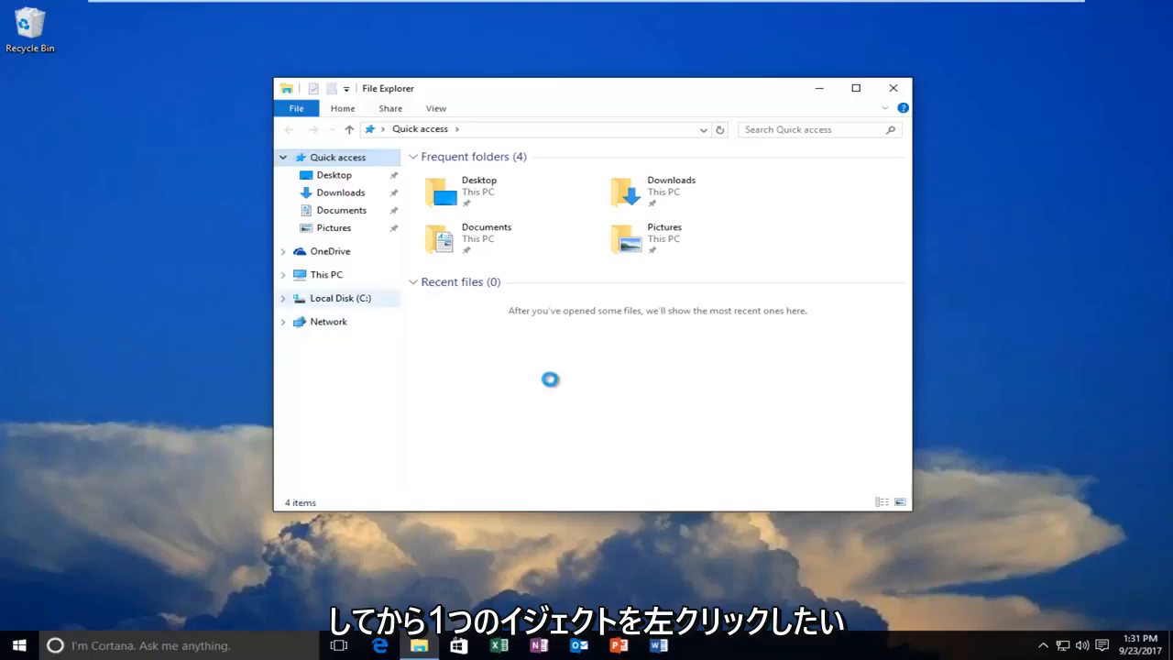
# - Show the context menu of actions for the Local Disk (C:) drive in the navigation pane
pyautogui.rightClick(341, 297)
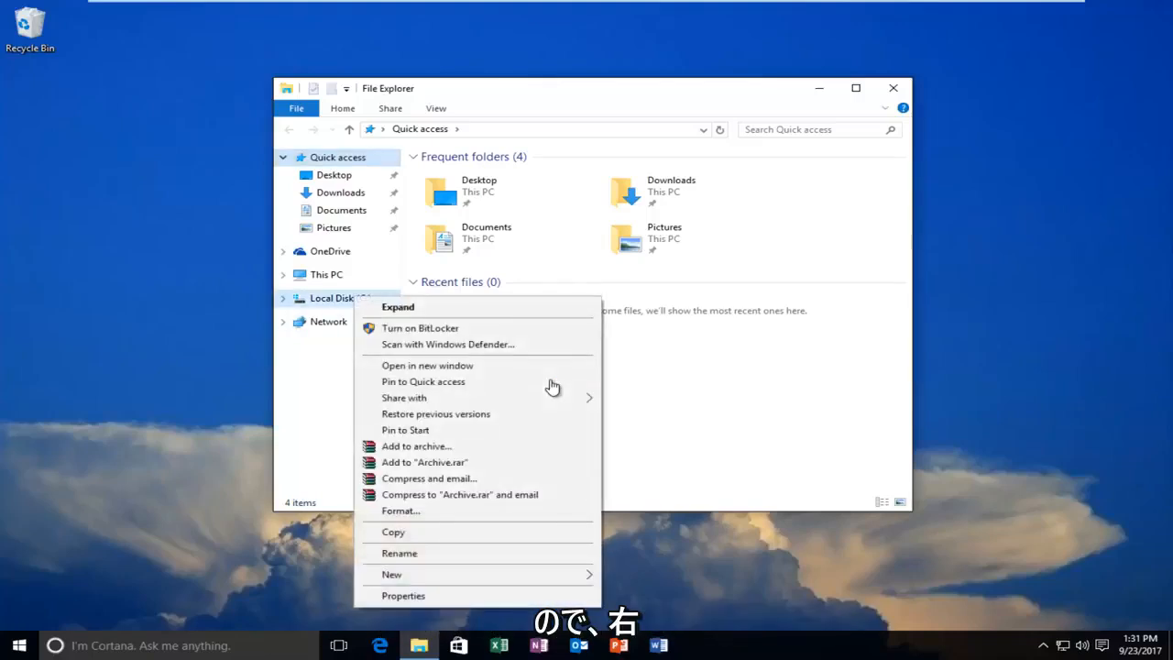
pyautogui.moveTo(393, 531)
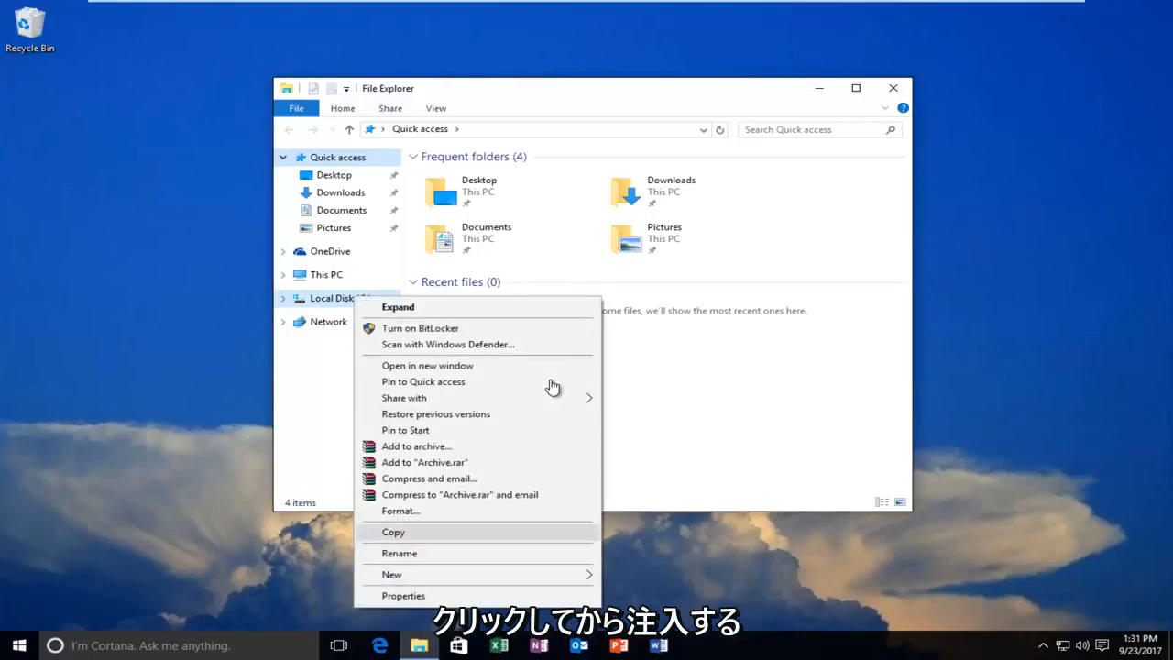